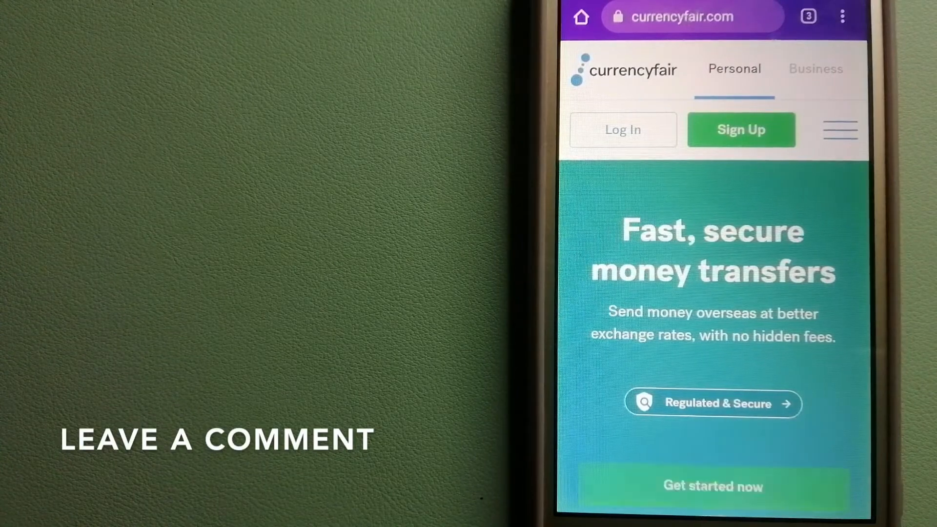
scroll("down", 3)
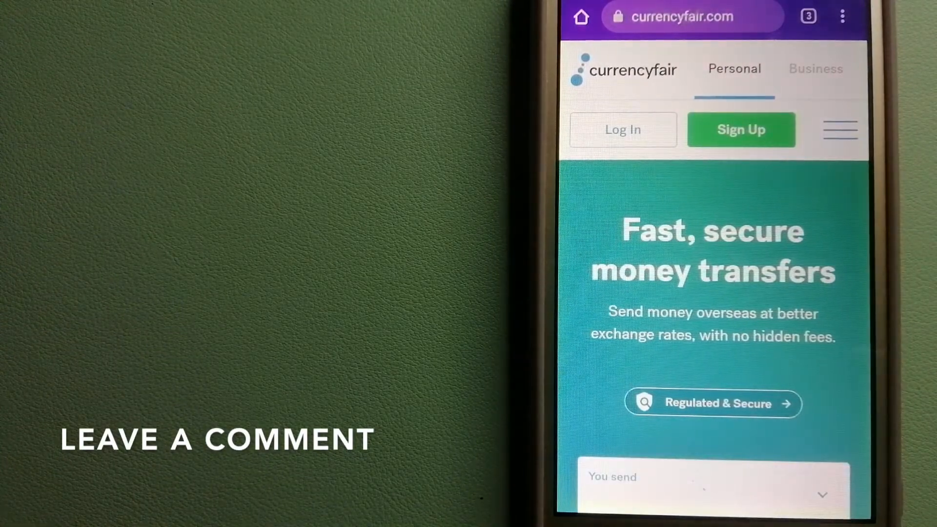